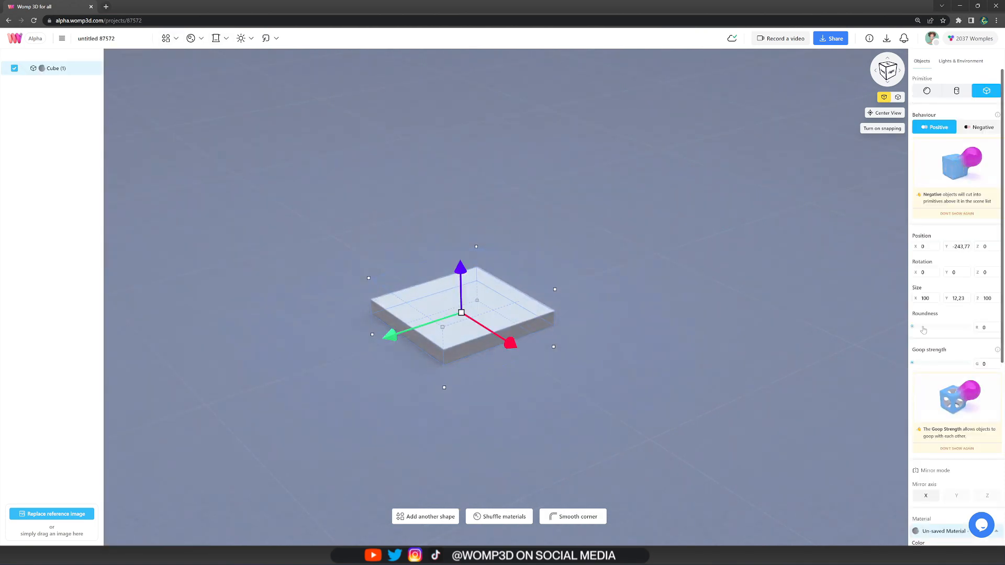
Raise the slab's Roundness to round its corners, then paste a duplicate of the shapes
left_click_drag(910, 326, 967, 326)
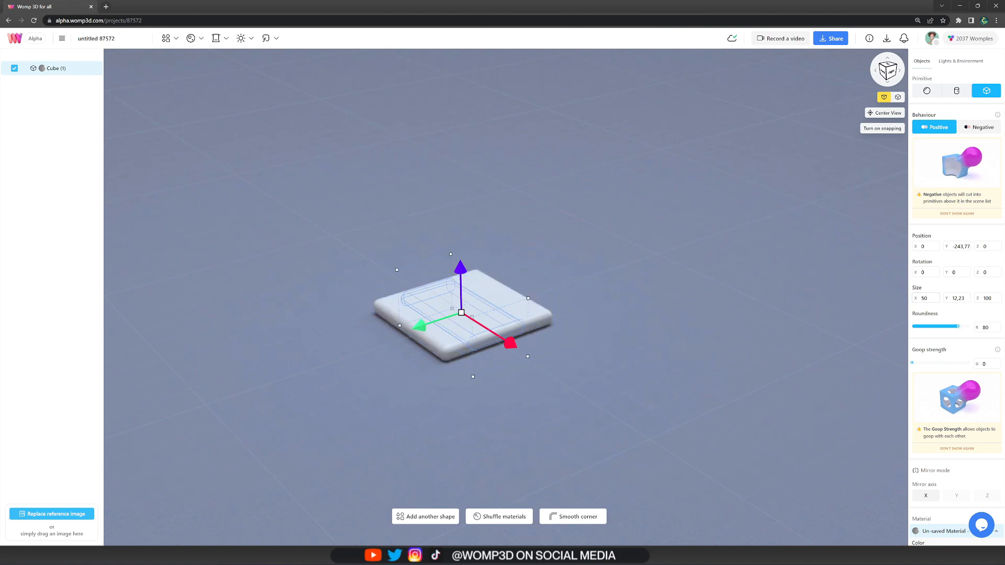
key("Ctrl+v")
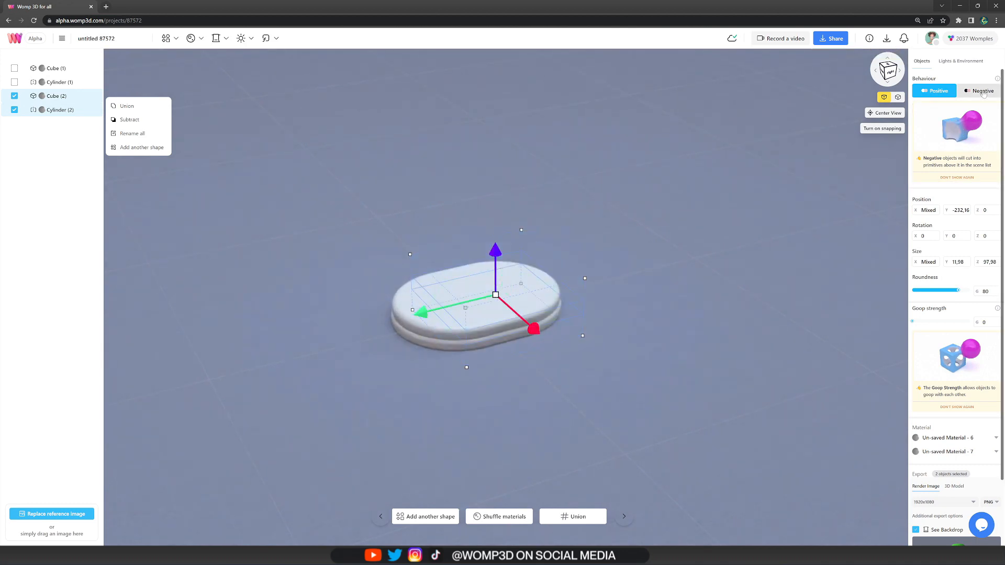
Union the plate parts and adjust the plate material's metalness
left_click(978, 91)
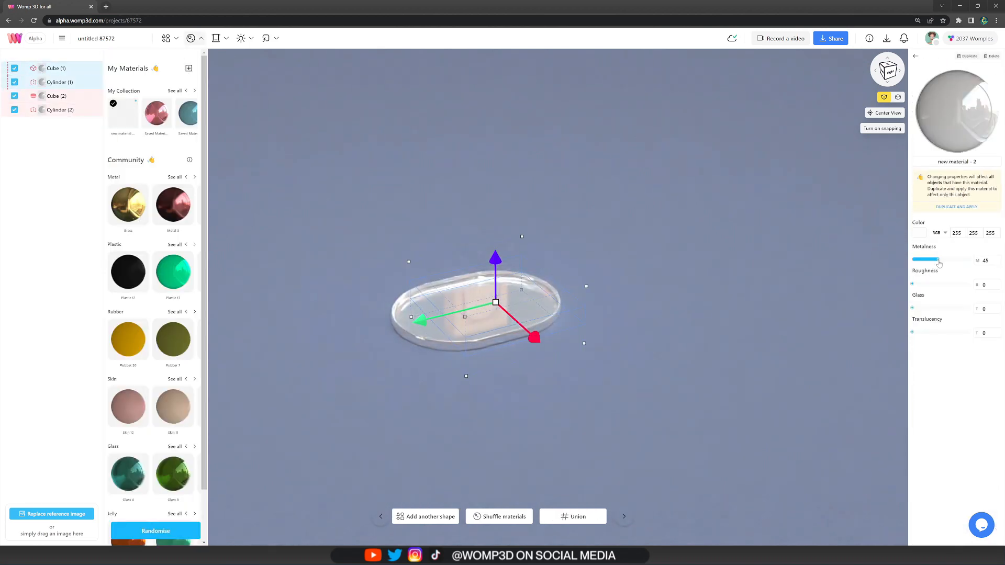
left_click(918, 233)
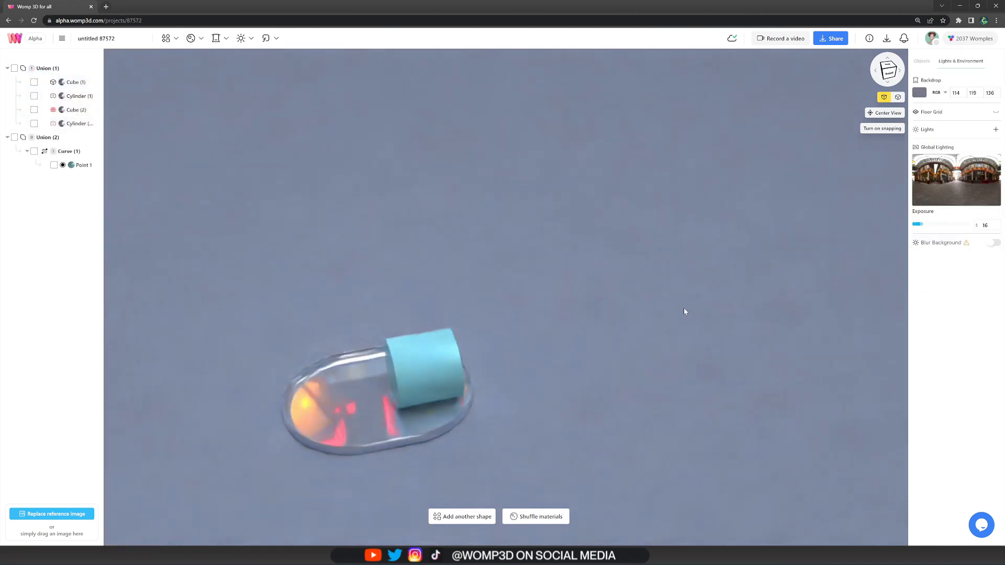
Add curve points two through five, moving the second and fourth points over the body
left_click(68, 151)
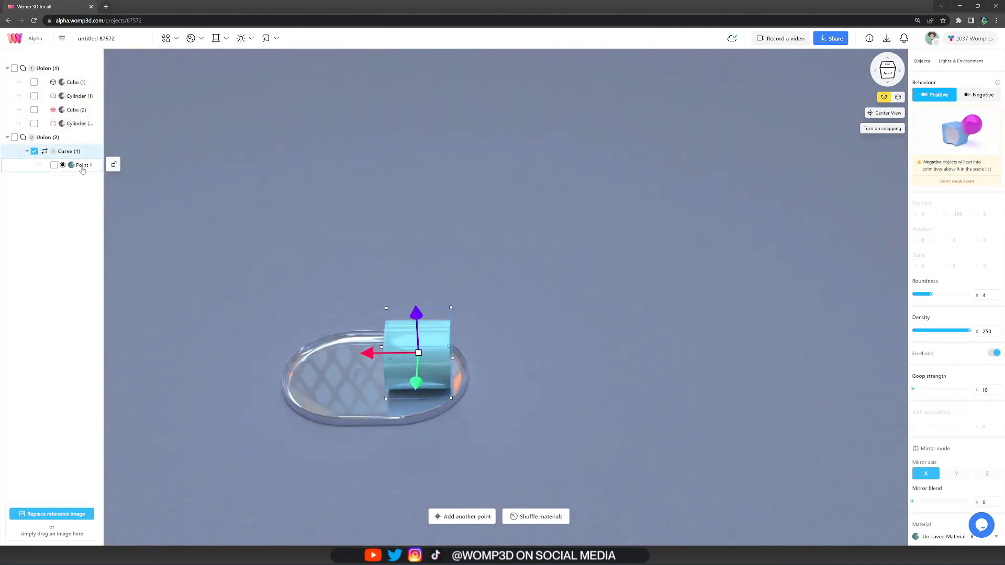
left_click(83, 165)
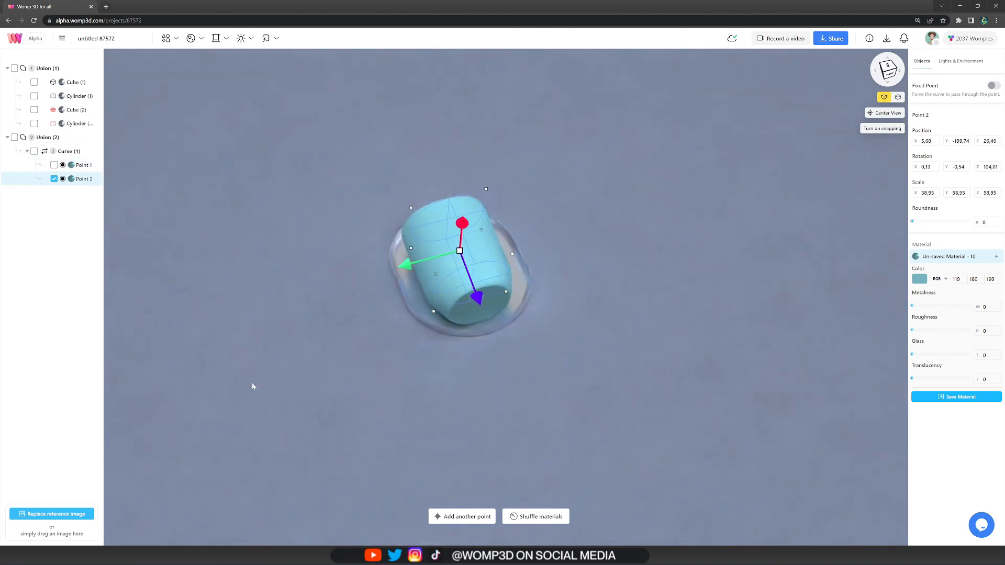
left_click_drag(461, 256, 378, 356)
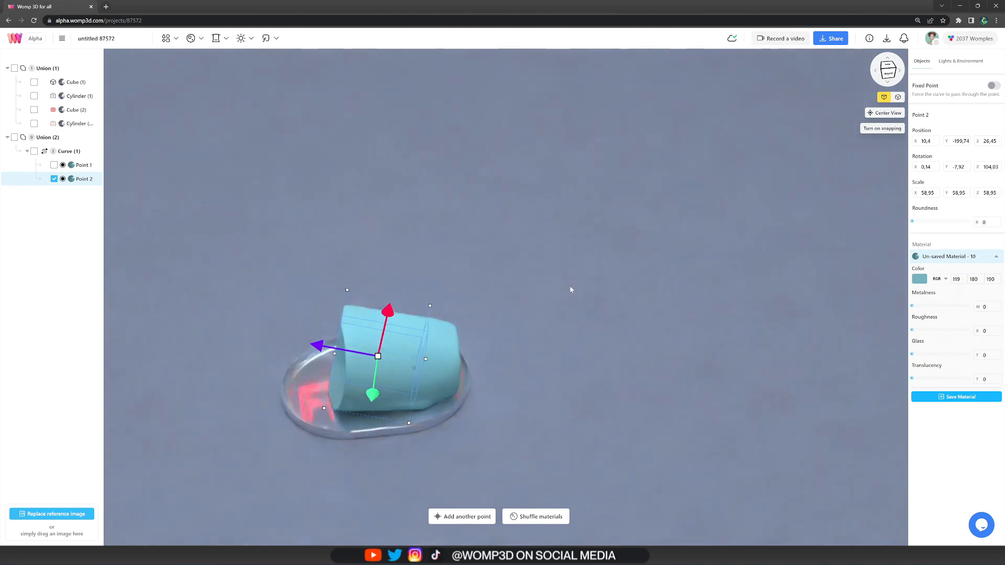
left_click(67, 151)
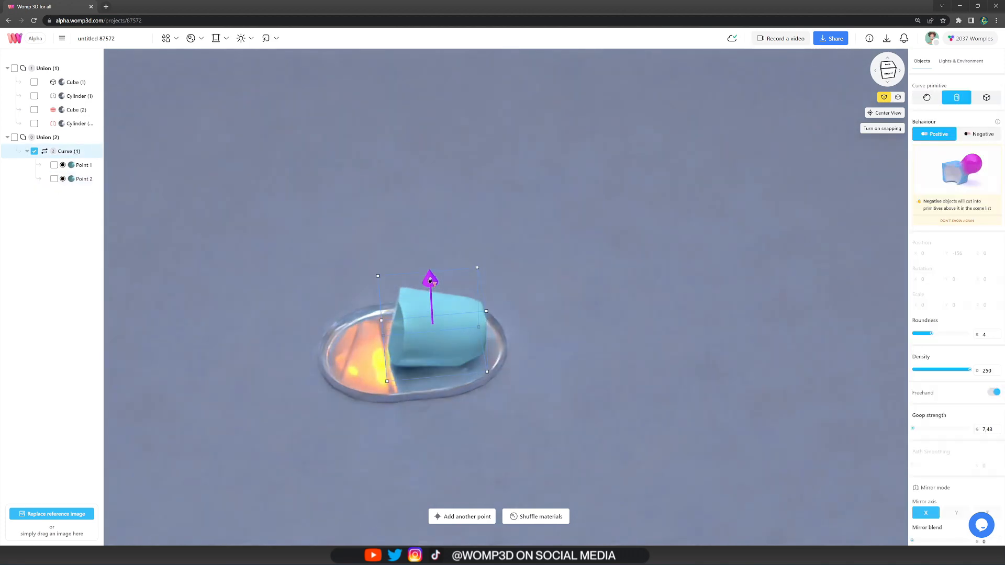
left_click(462, 516)
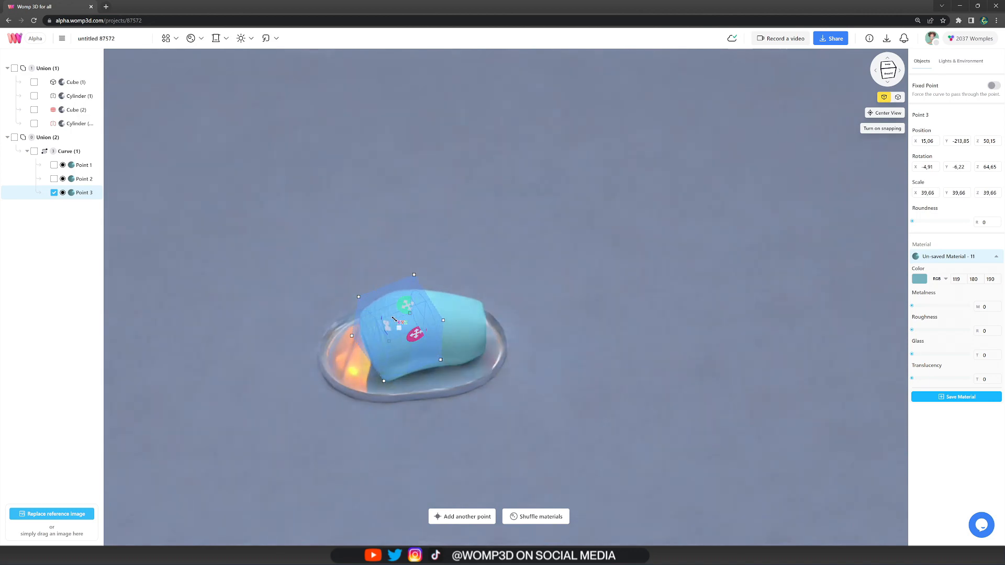
left_click(461, 517)
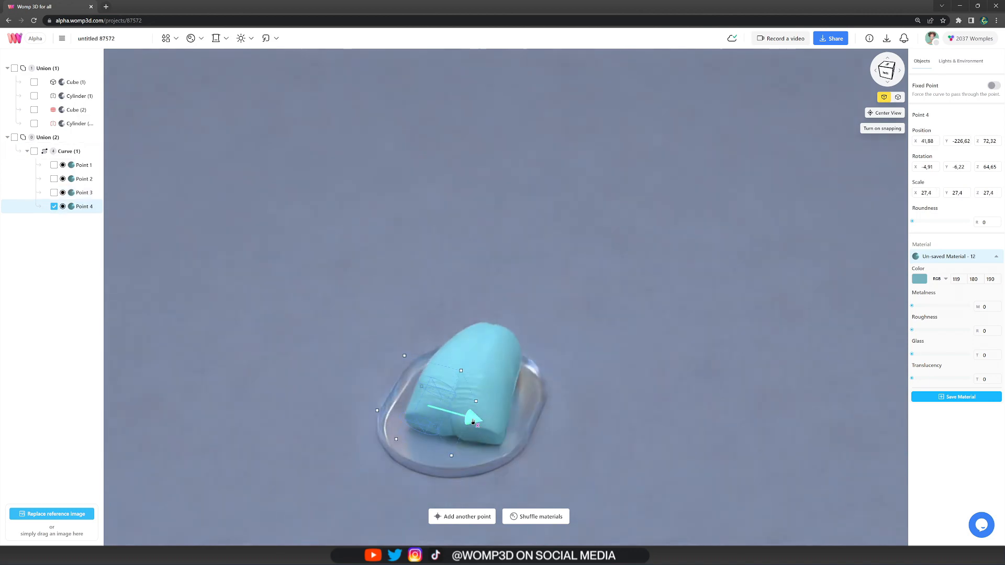
left_click_drag(474, 419, 385, 416)
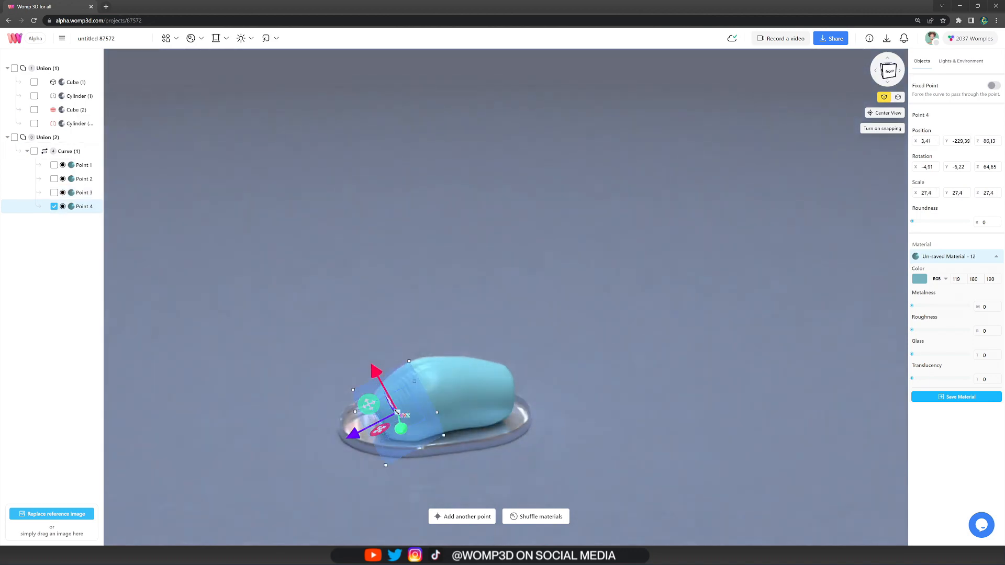
left_click(461, 517)
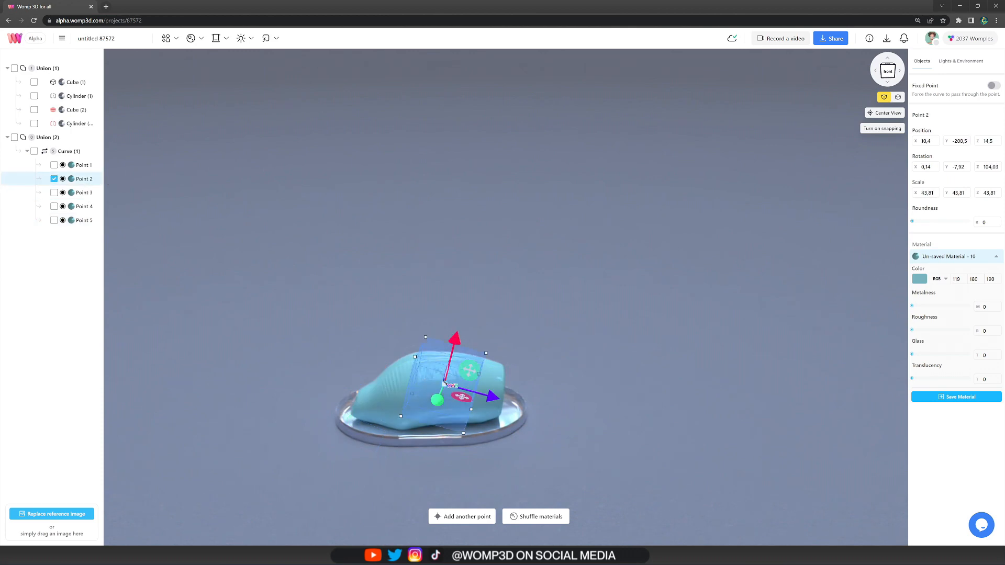
Raise Roundness on each curve point to round off the turkey body
left_click(83, 165)
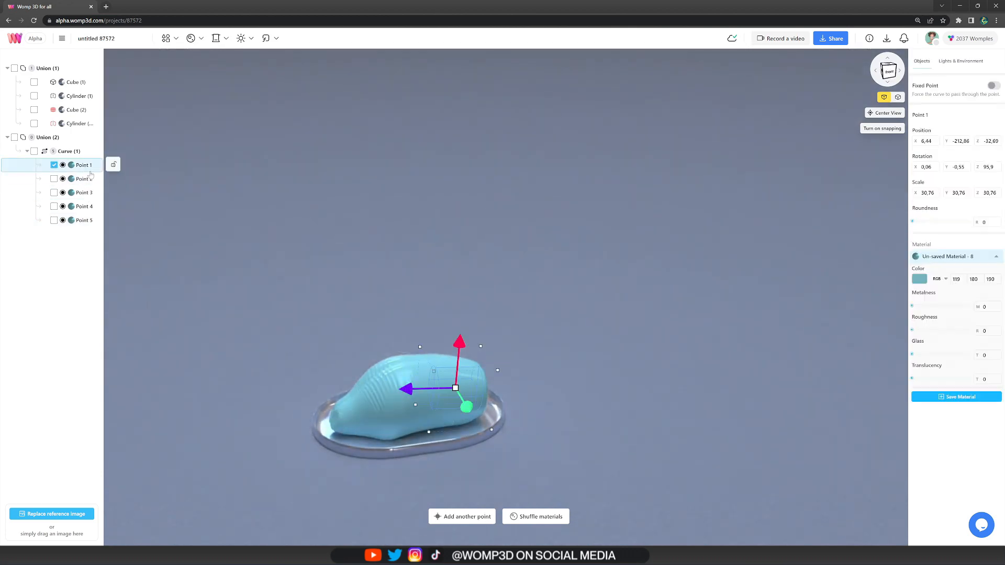
left_click(84, 179)
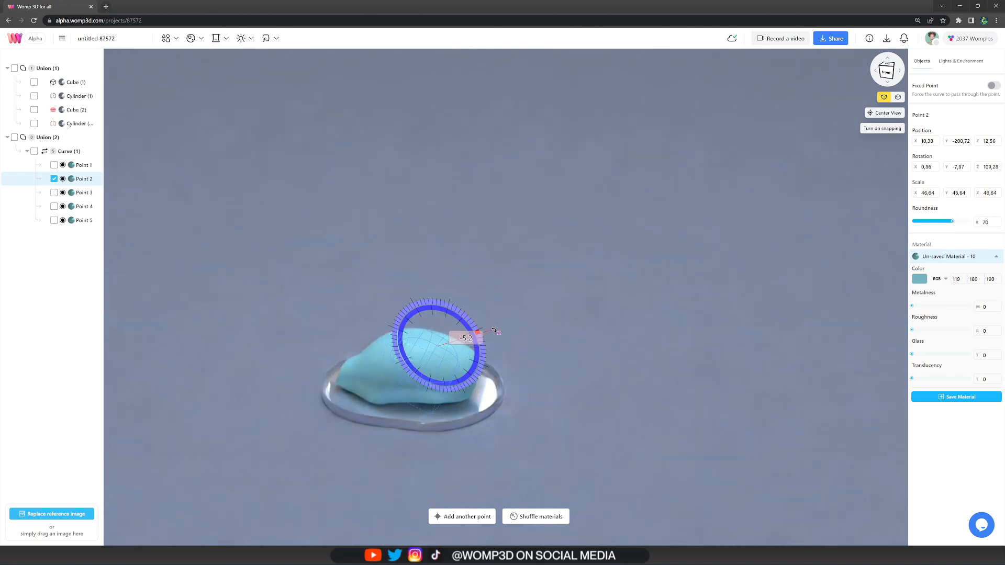
left_click(84, 165)
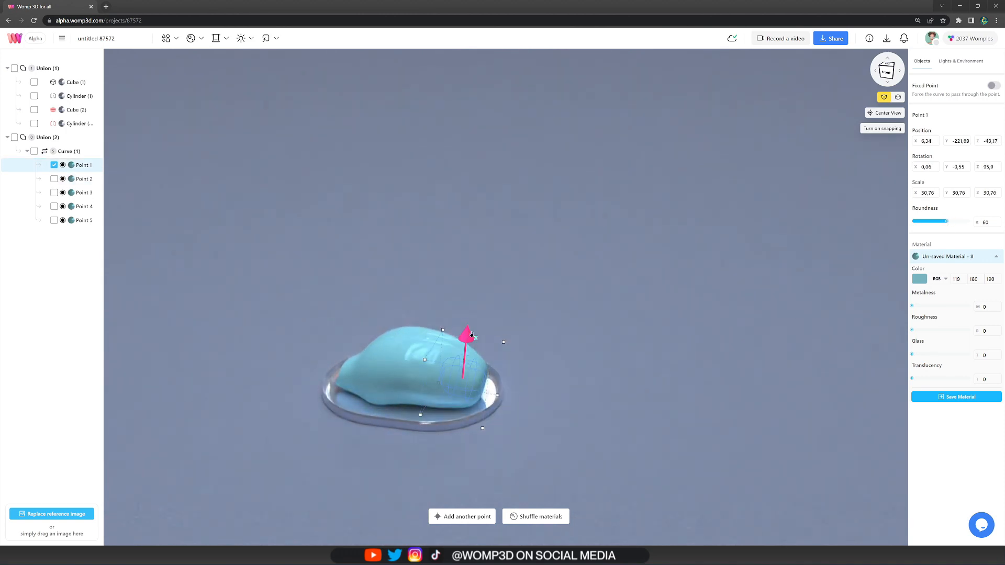
left_click(83, 192)
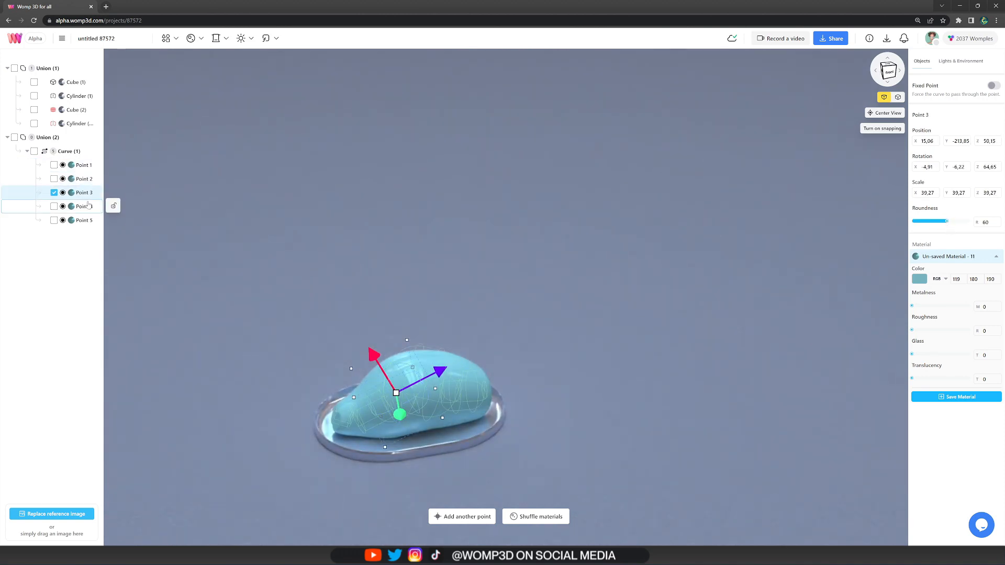
left_click(83, 206)
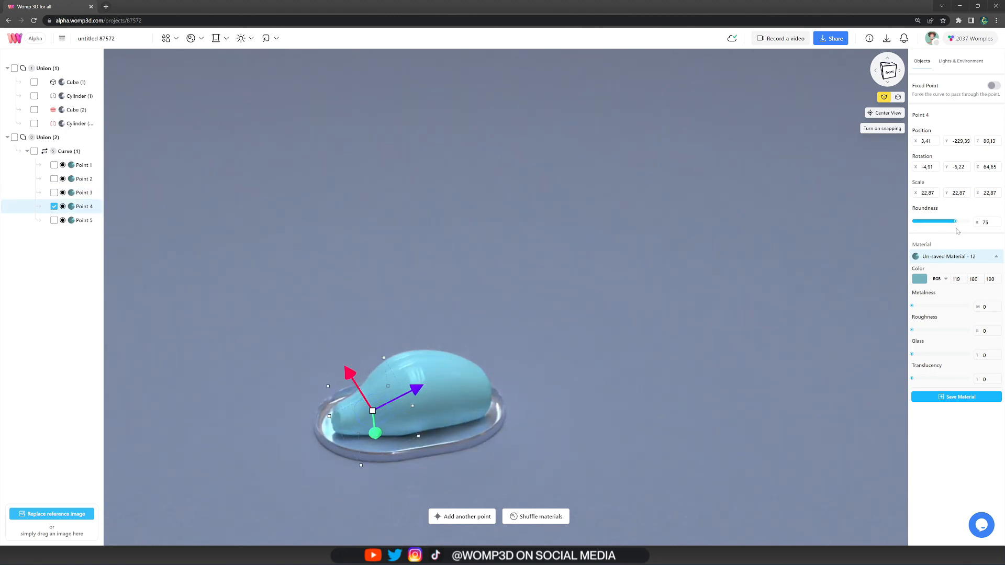
left_click(83, 220)
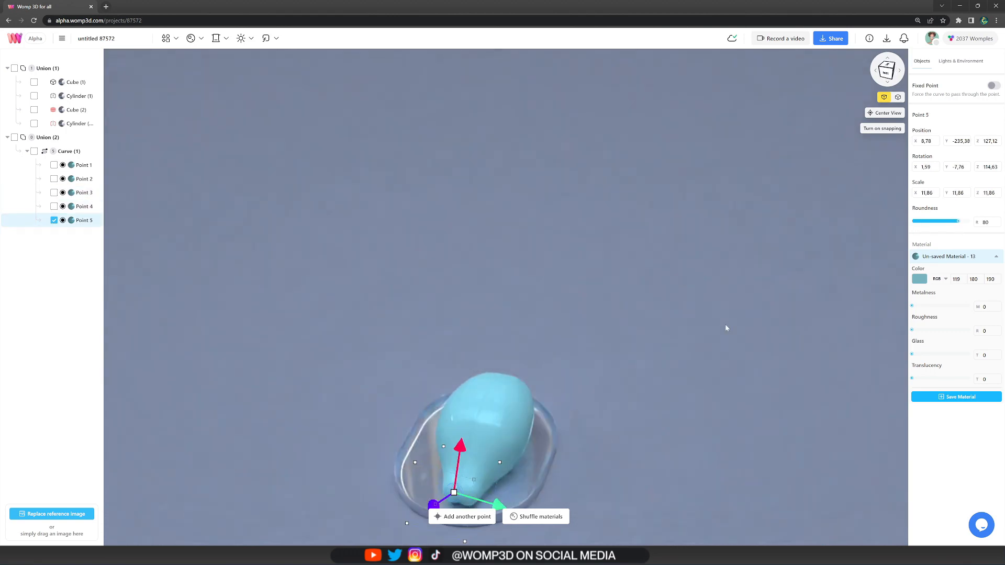
left_click(67, 151)
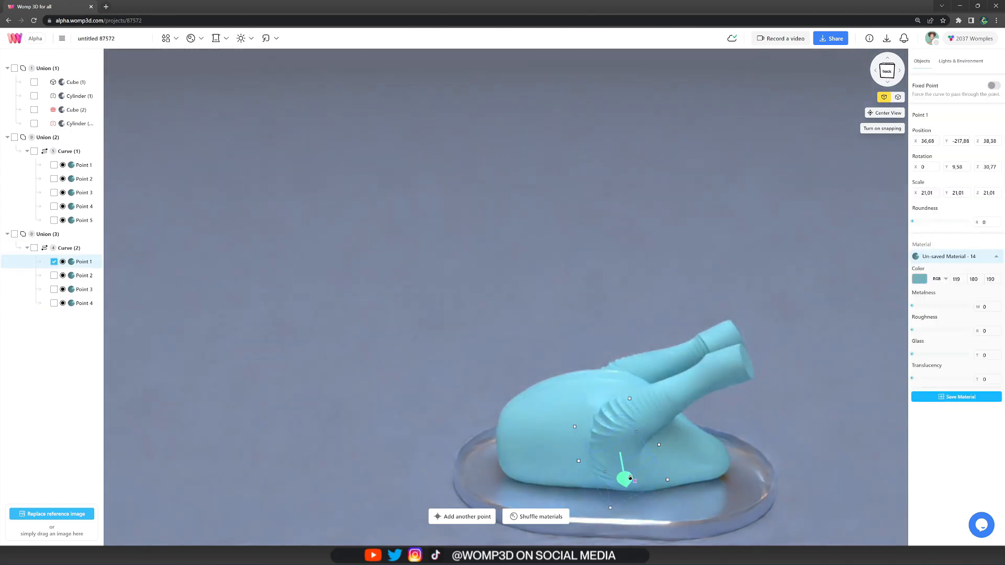
Build the drumstick and wing curves by selecting and adjusting their points
left_click(960, 61)
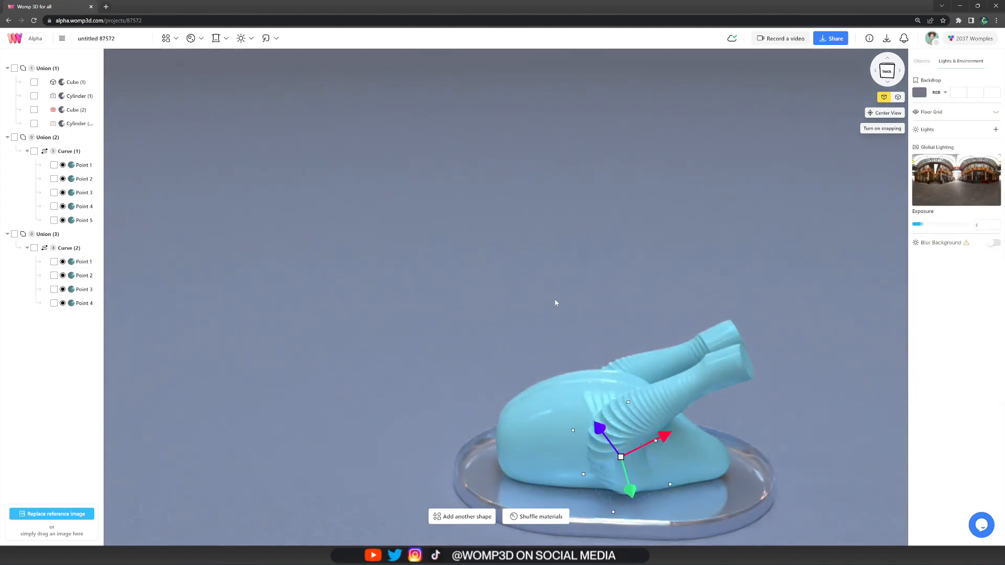
left_click(83, 262)
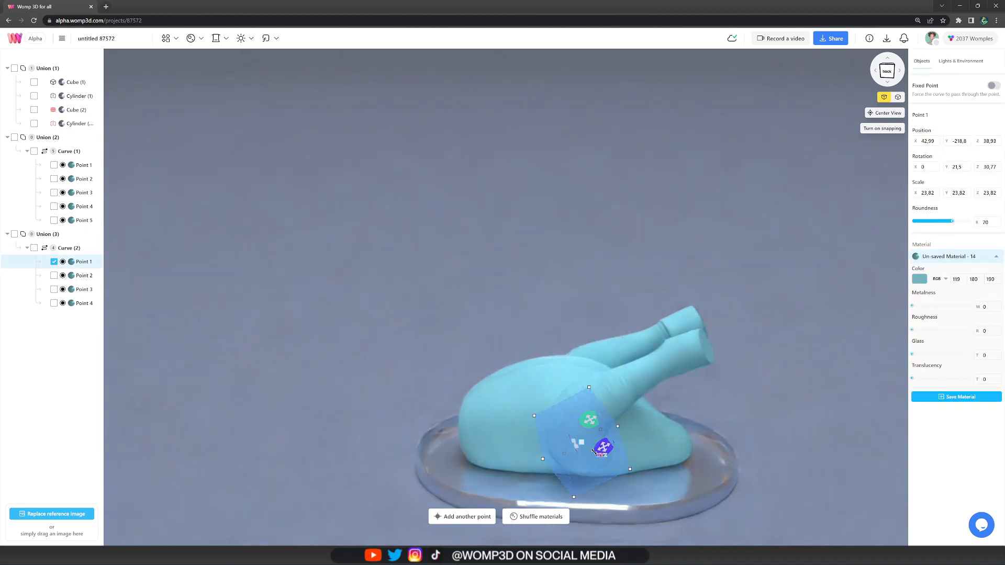
left_click(83, 275)
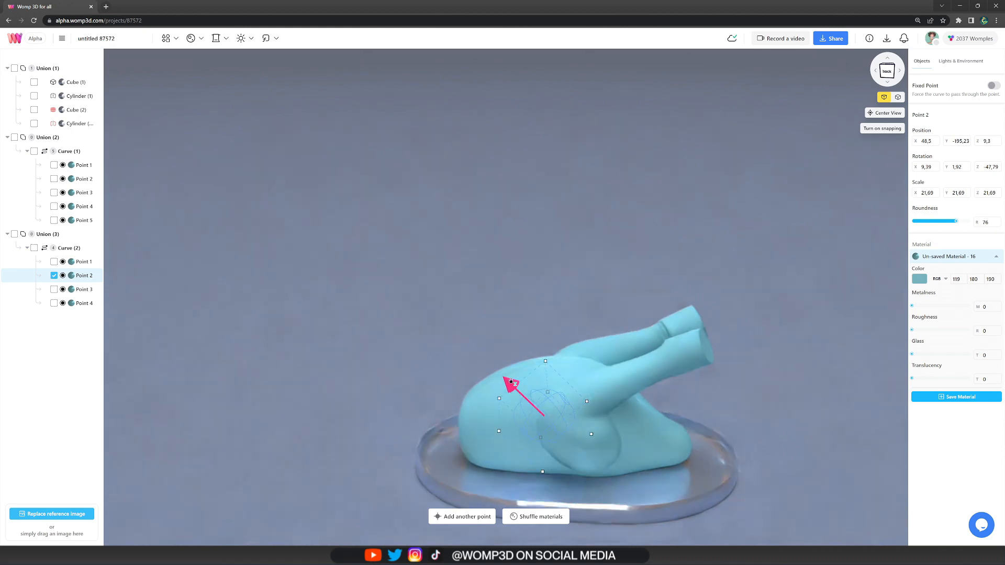
left_click(82, 289)
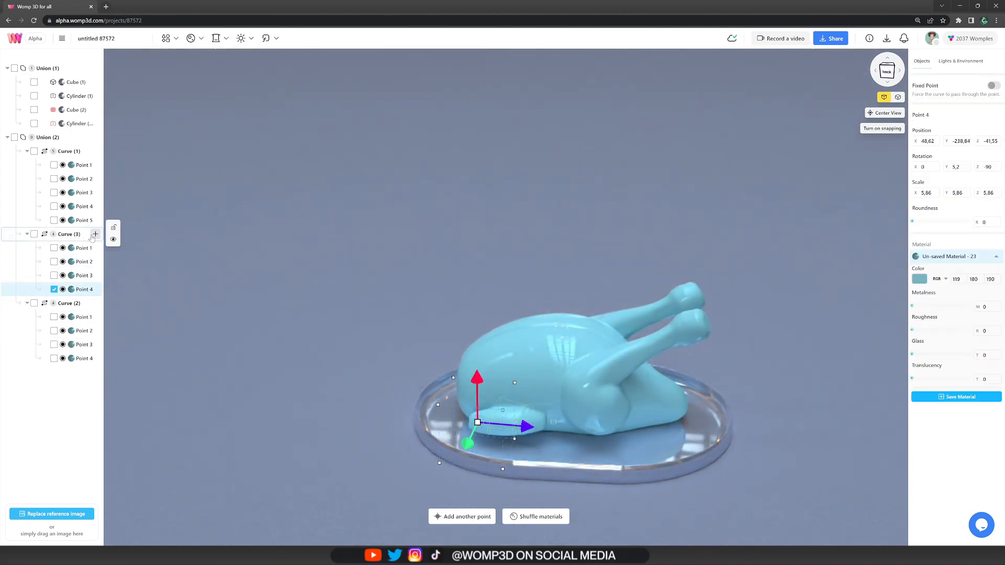
left_click(960, 60)
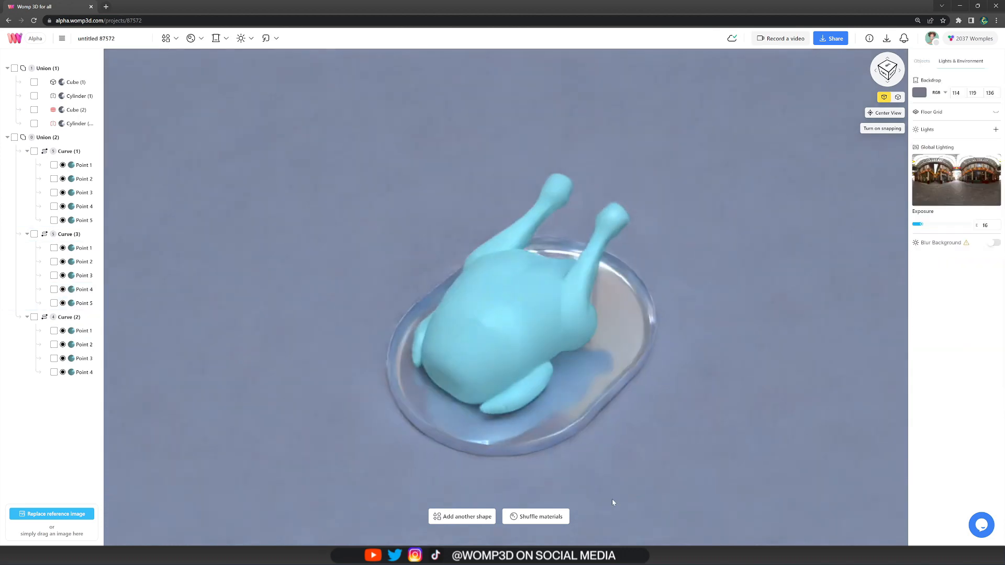
Rename the union 'turkey' and paste lime-slice shapes beside the plate
left_click(82, 247)
type("turkey")
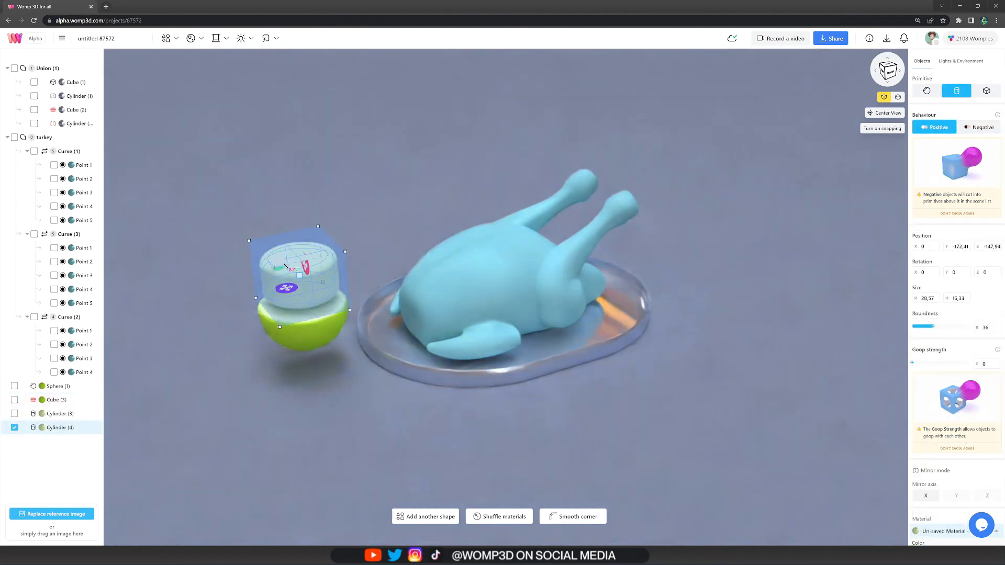
left_click(978, 127)
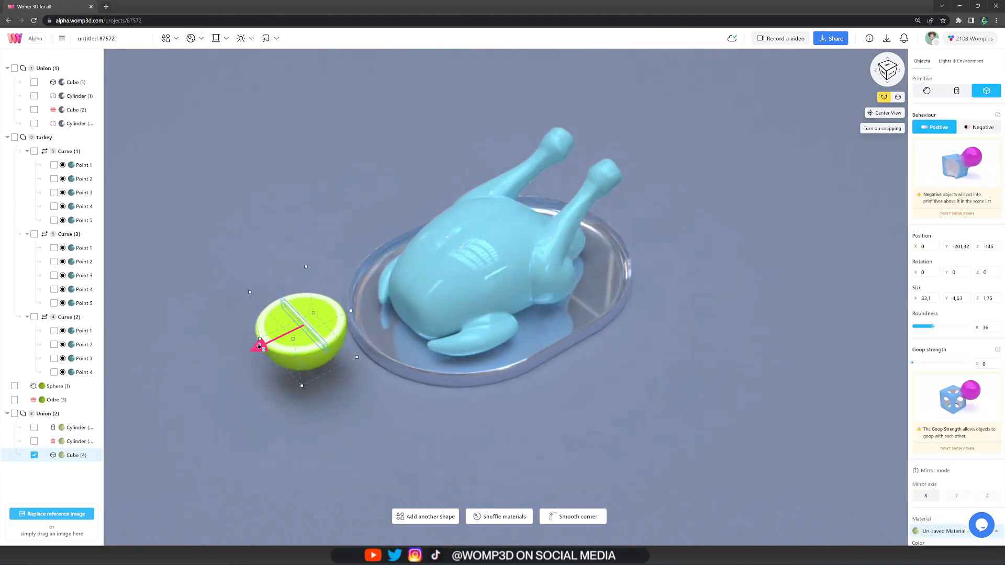
key("Ctrl+v")
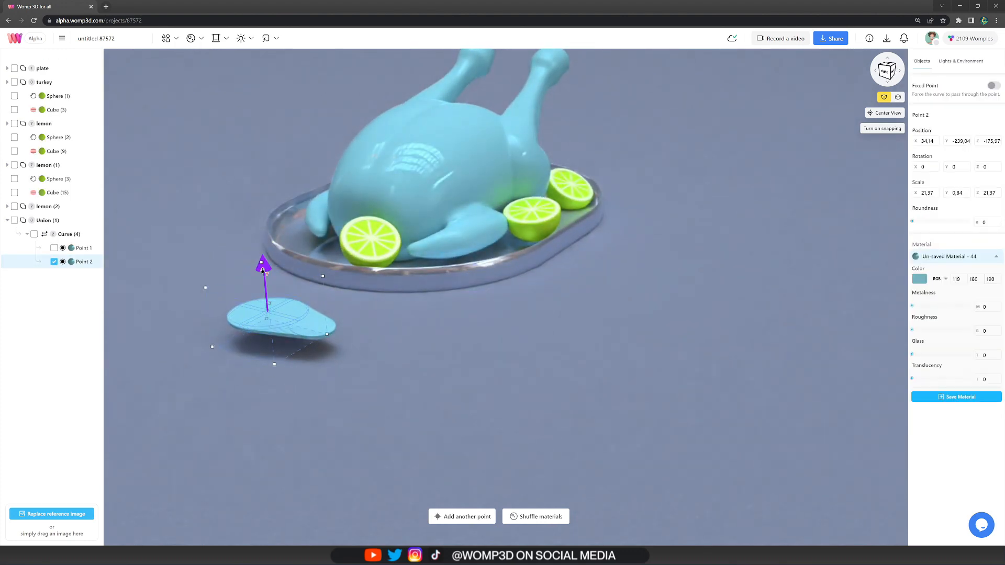
Ring the turkey with leaves and lemon halves, and make the floor glossy pale blue-white
left_click(461, 517)
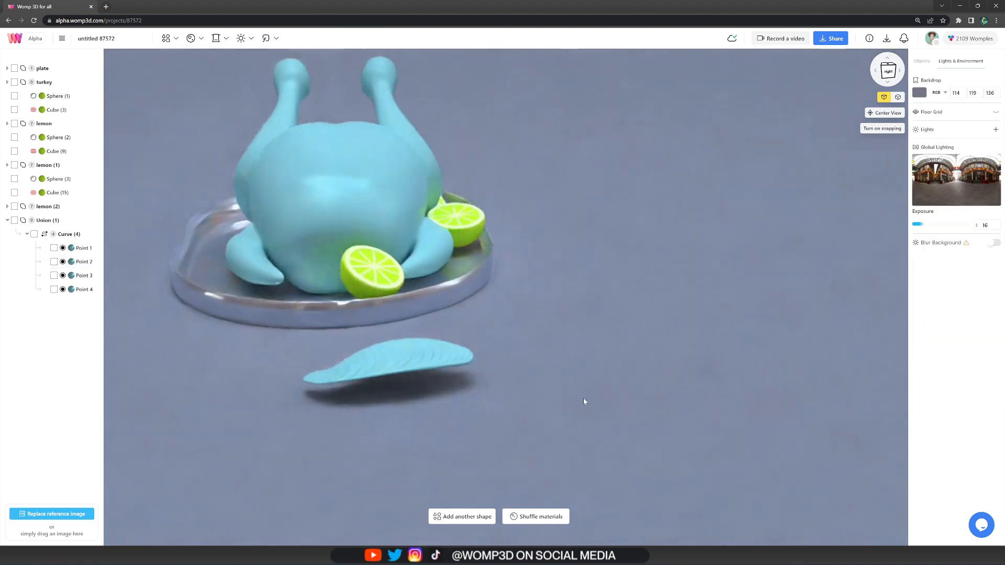
left_click(68, 234)
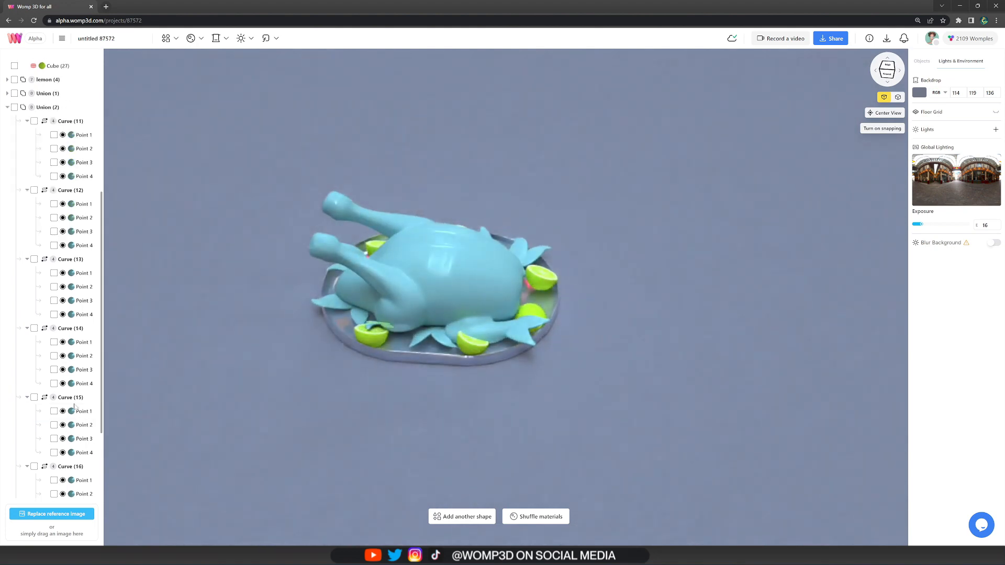
scroll("down", 3)
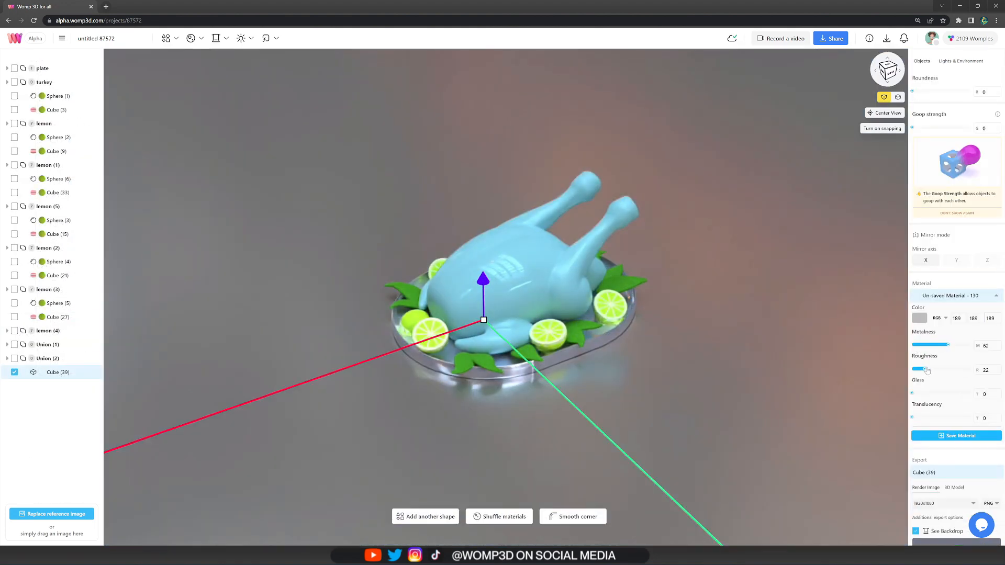
left_click_drag(926, 370, 916, 370)
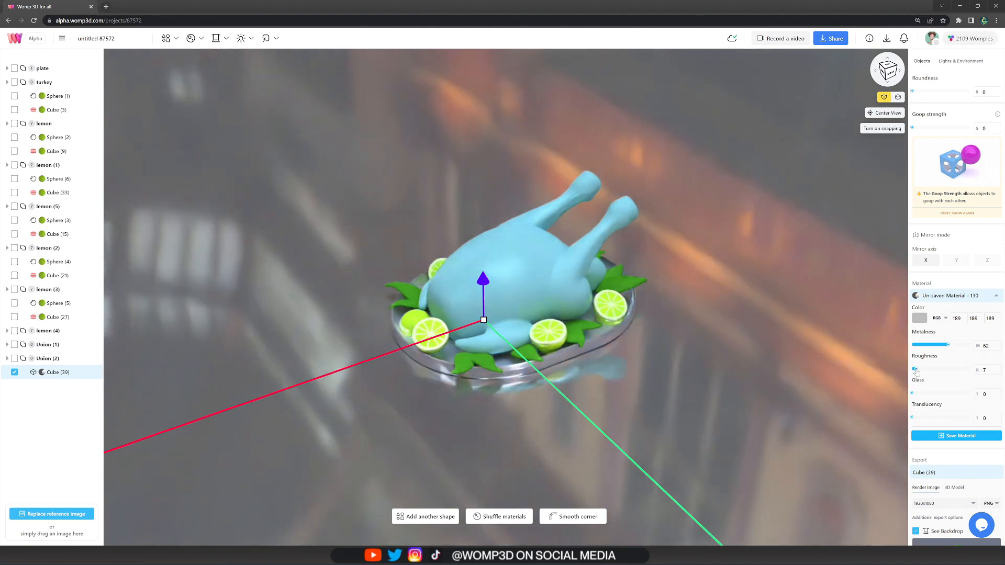
left_click(919, 318)
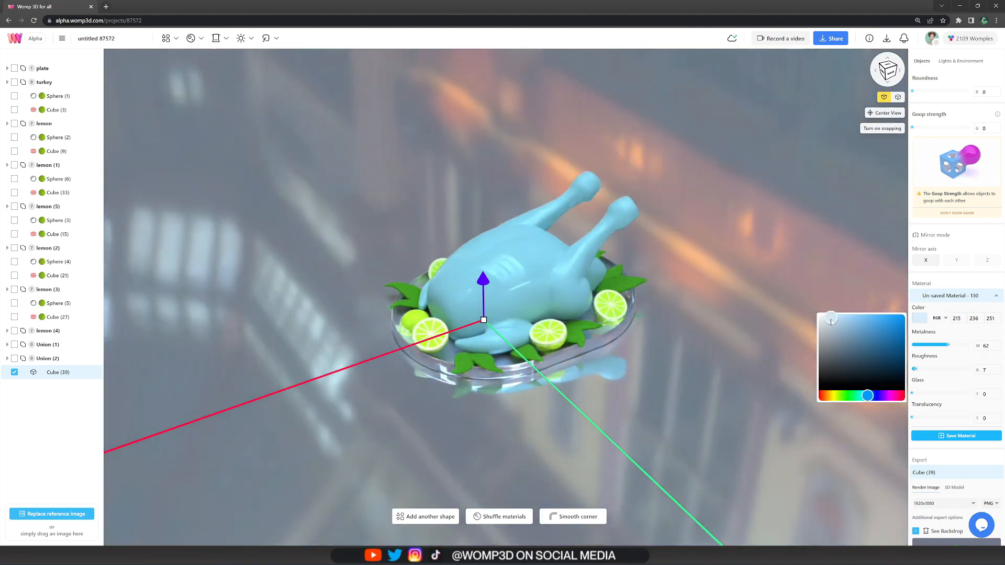
left_click_drag(913, 394, 926, 393)
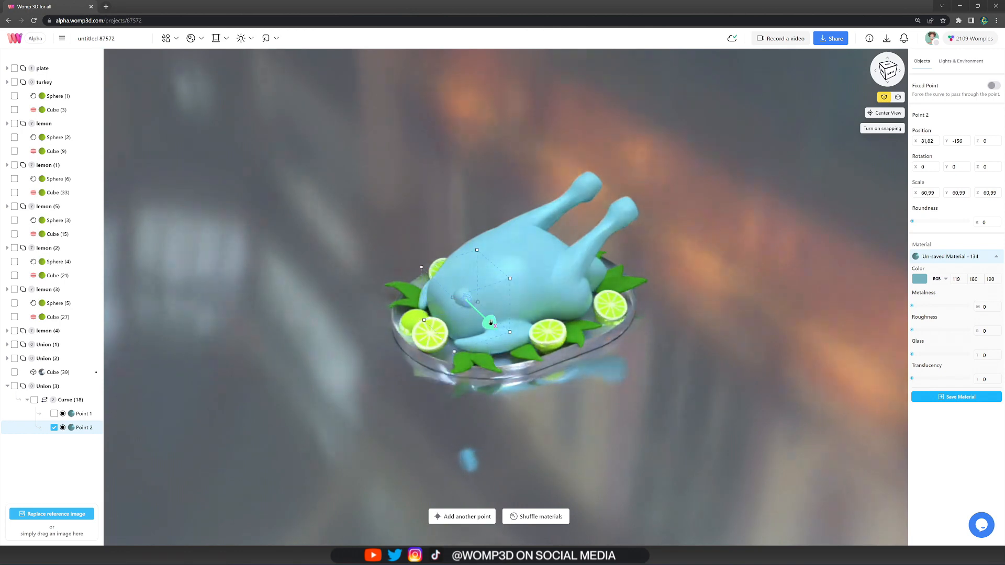
Place small red berry curves around the plate and paste a cylinder union beside it
left_click(81, 414)
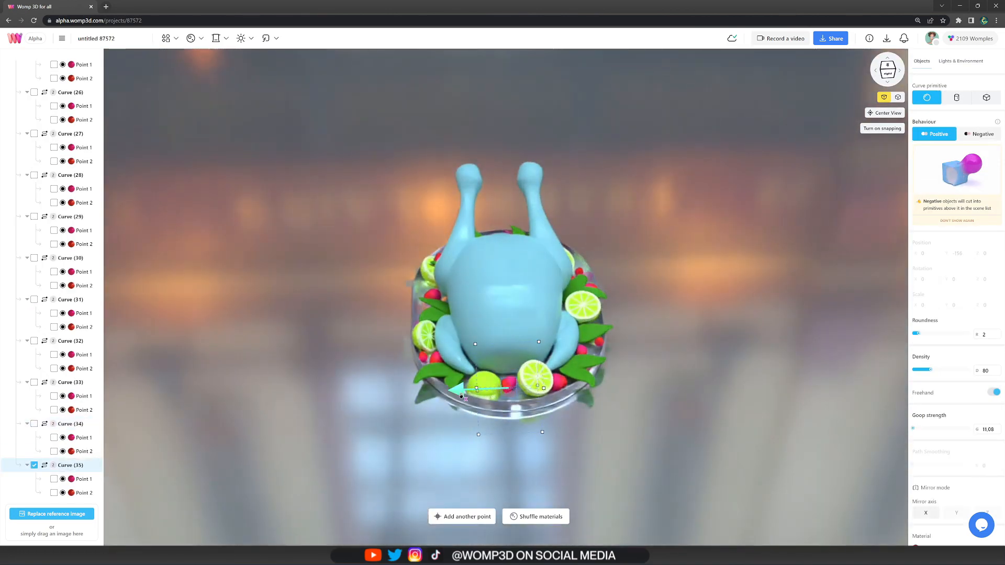
left_click(960, 61)
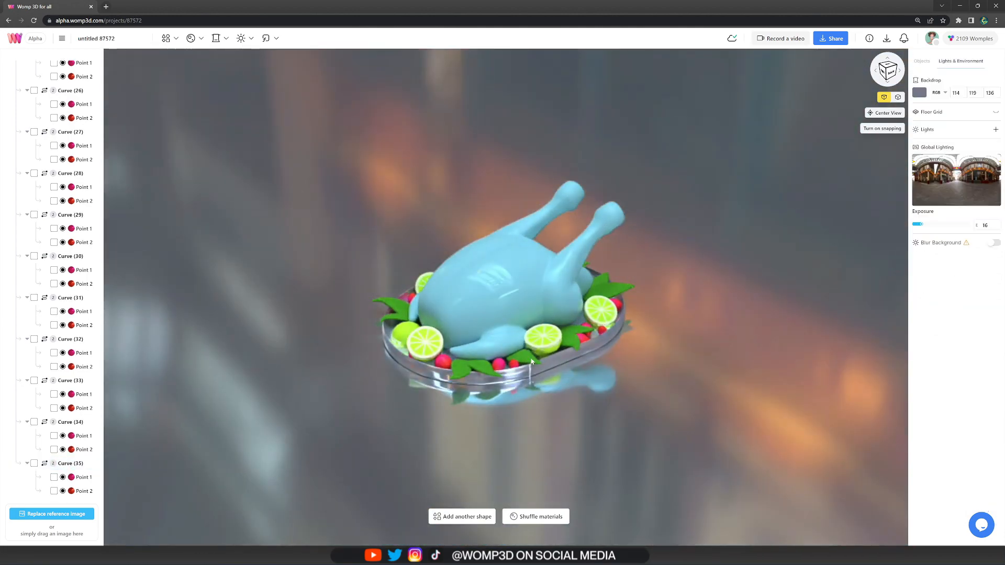
left_click(42, 386)
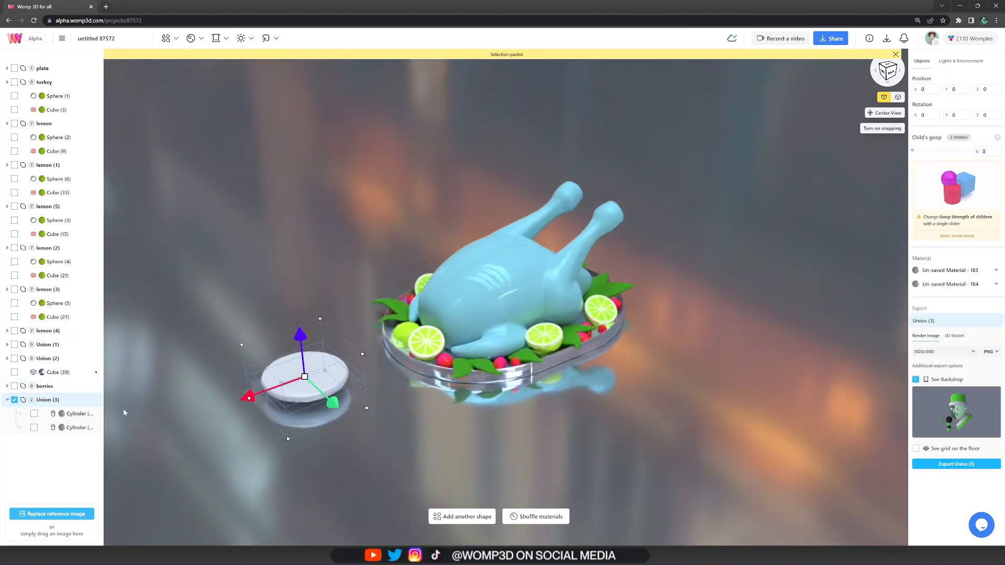
Shape the sauce boat body and stretch its spout tip outward
left_click(78, 427)
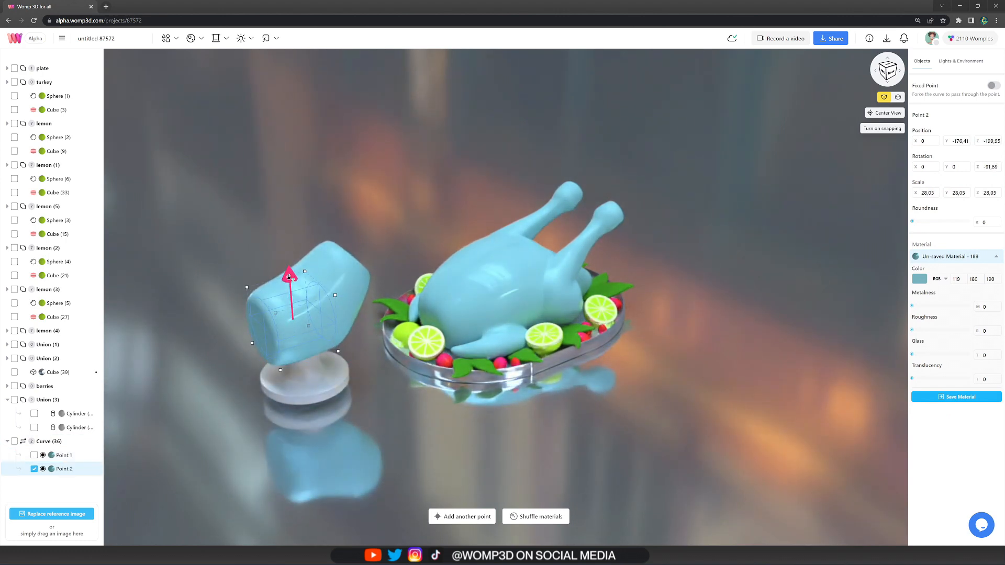
left_click(63, 456)
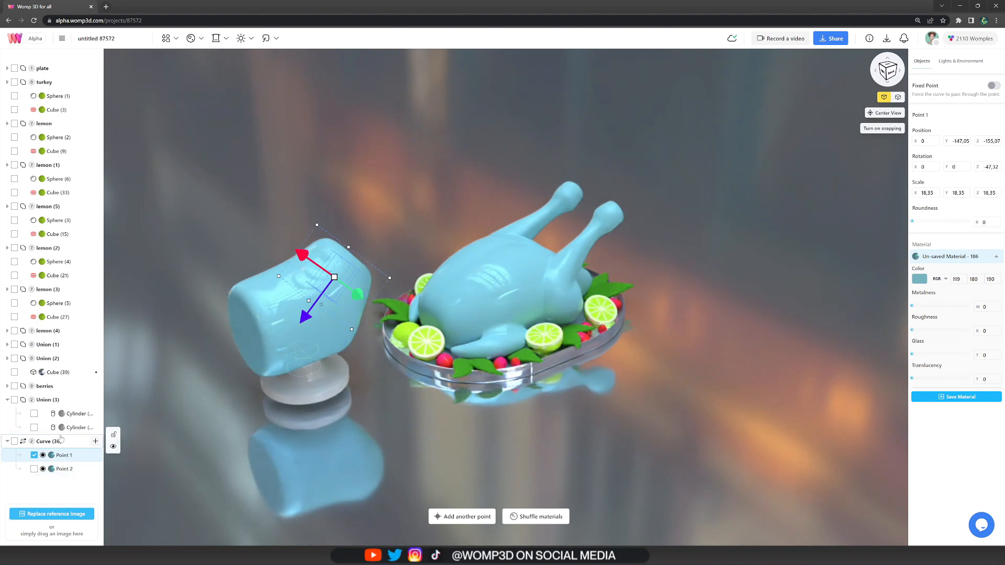
left_click_drag(333, 277, 348, 260)
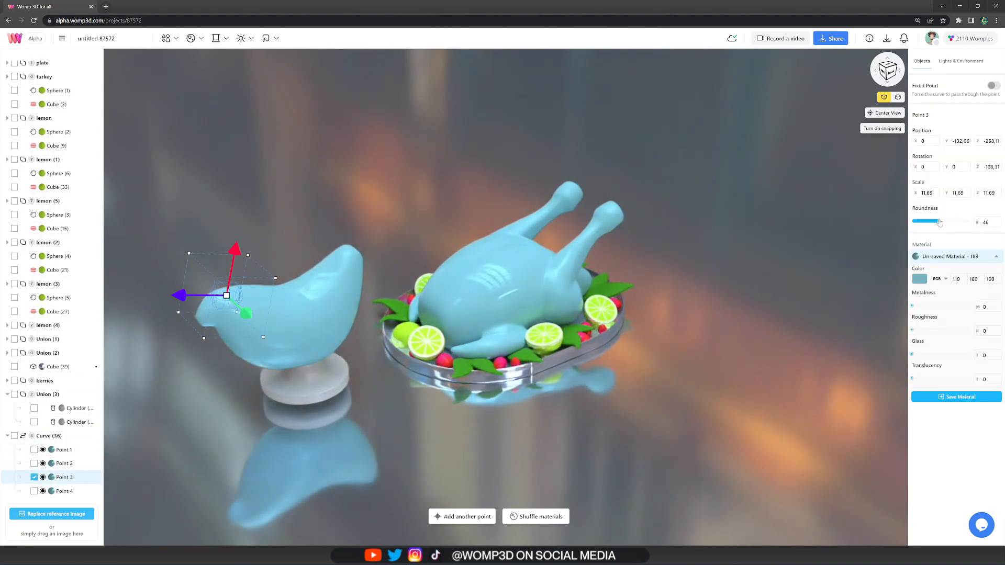
left_click(63, 491)
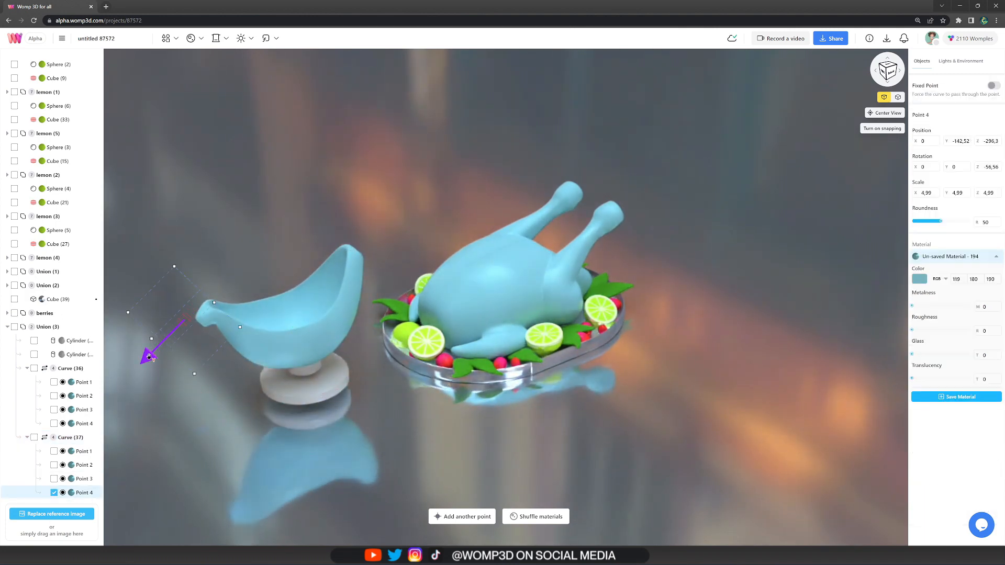
left_click_drag(151, 356, 148, 306)
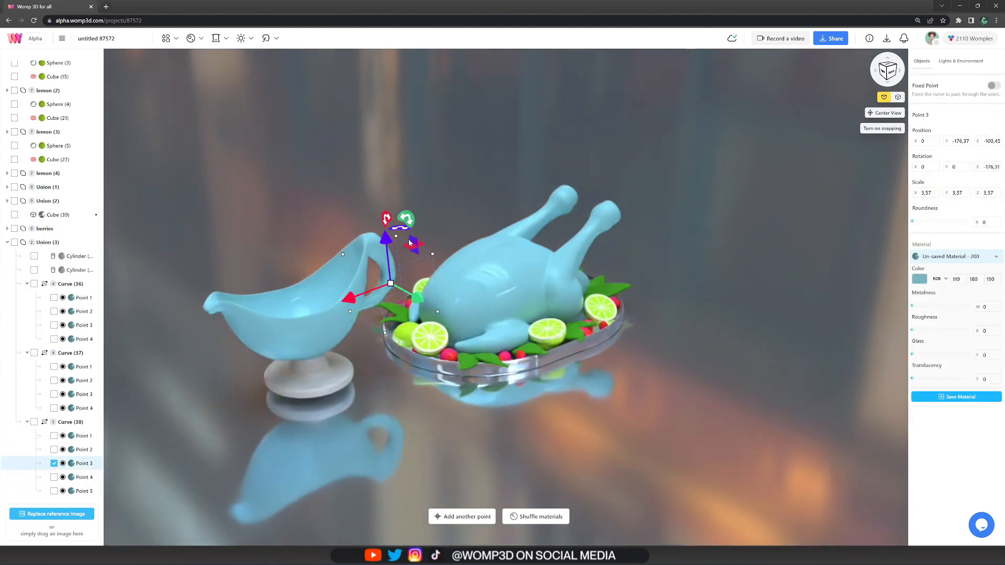
Bring the curved handle's end onto the sauce boat body
left_click(84, 477)
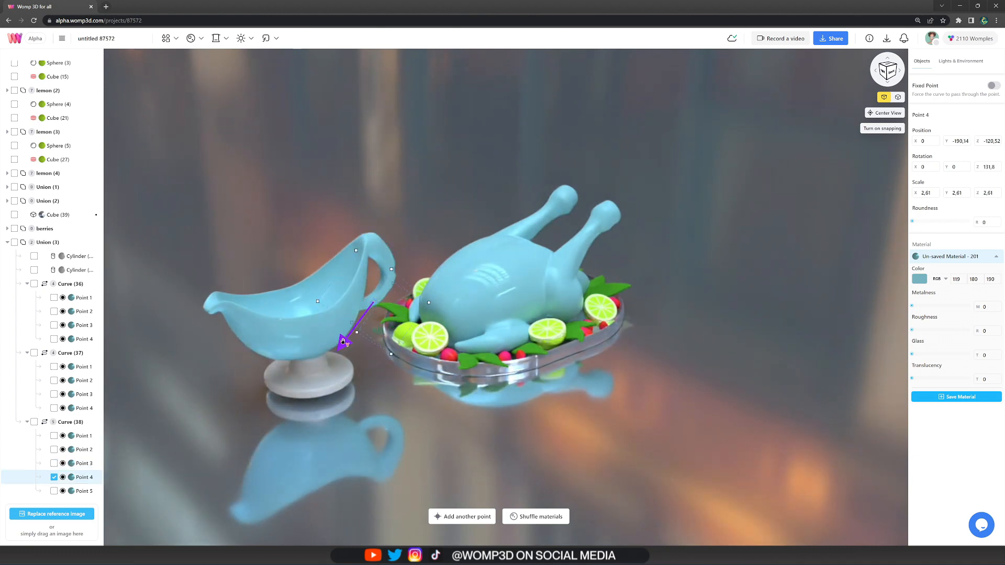
left_click_drag(344, 341, 357, 304)
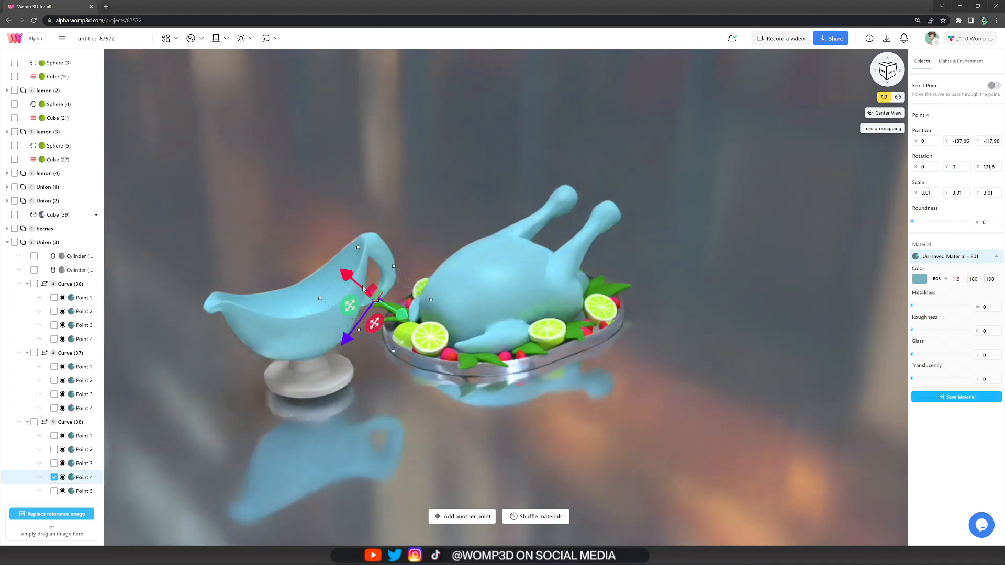
left_click(53, 491)
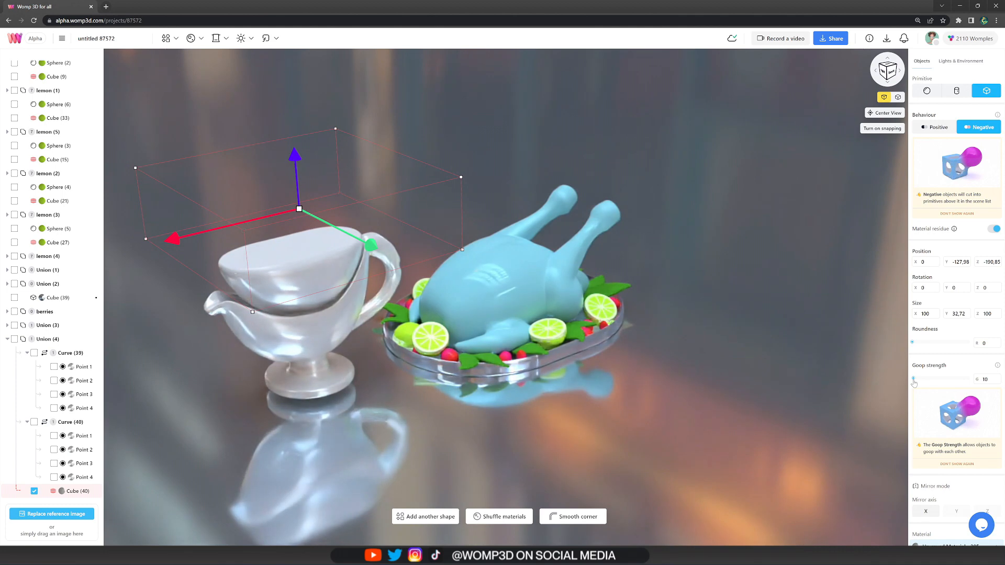
Cut the sauce boat's top with a Negative cube and apply a pearly material
left_click(47, 338)
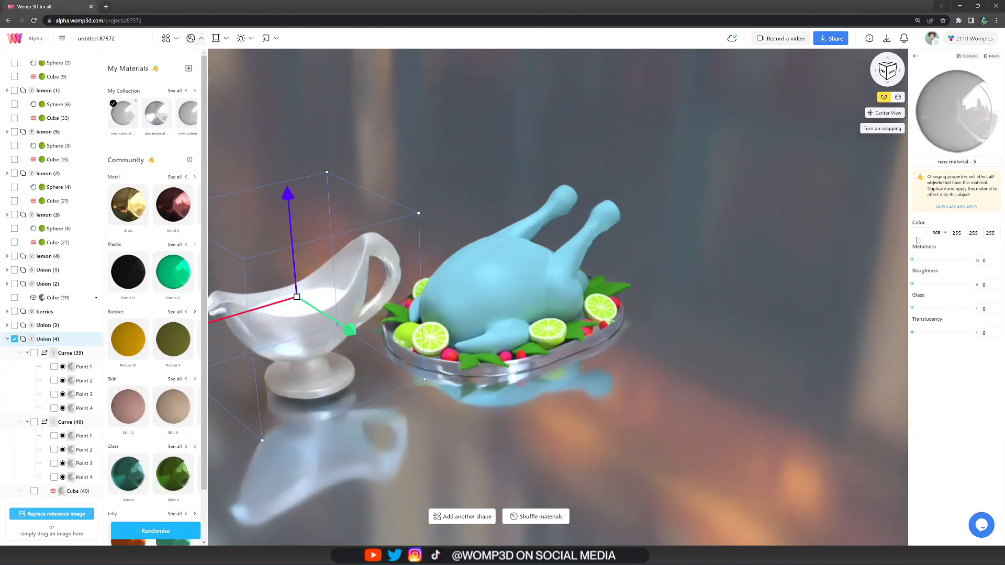
left_click(919, 233)
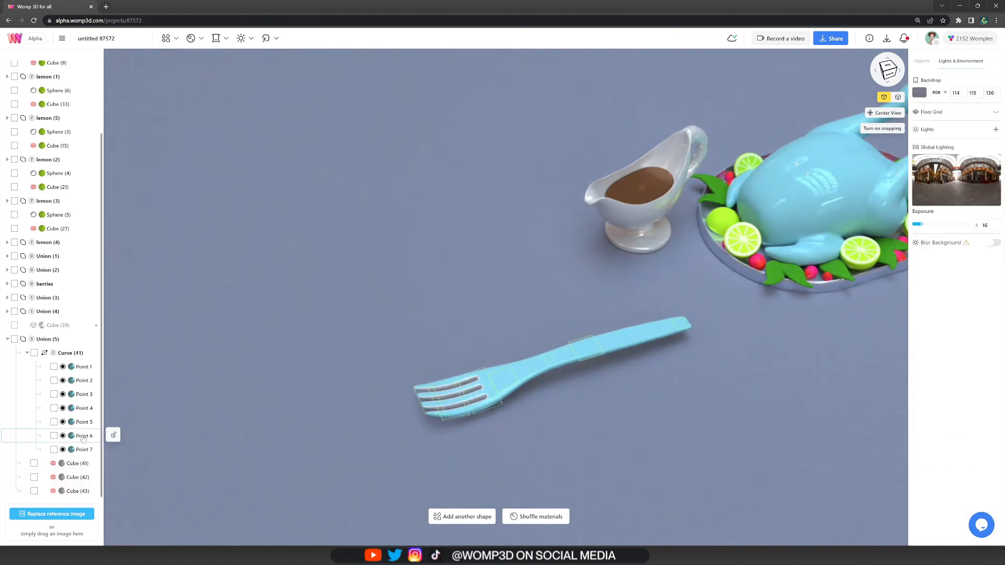
Shape the knife blade with a tilted cutting box, then apply roasted brown to the turkey
left_click(82, 421)
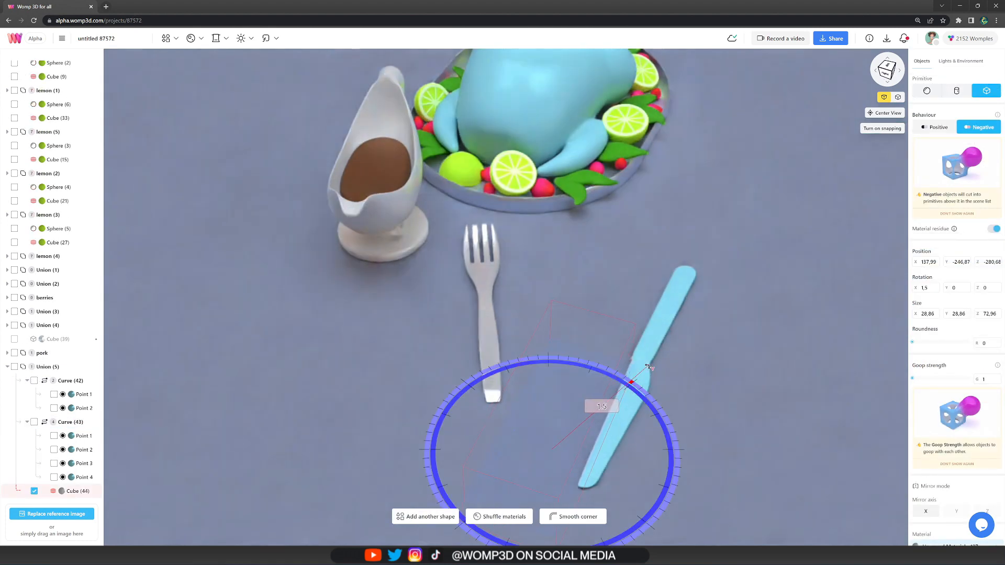
left_click_drag(631, 382, 644, 365)
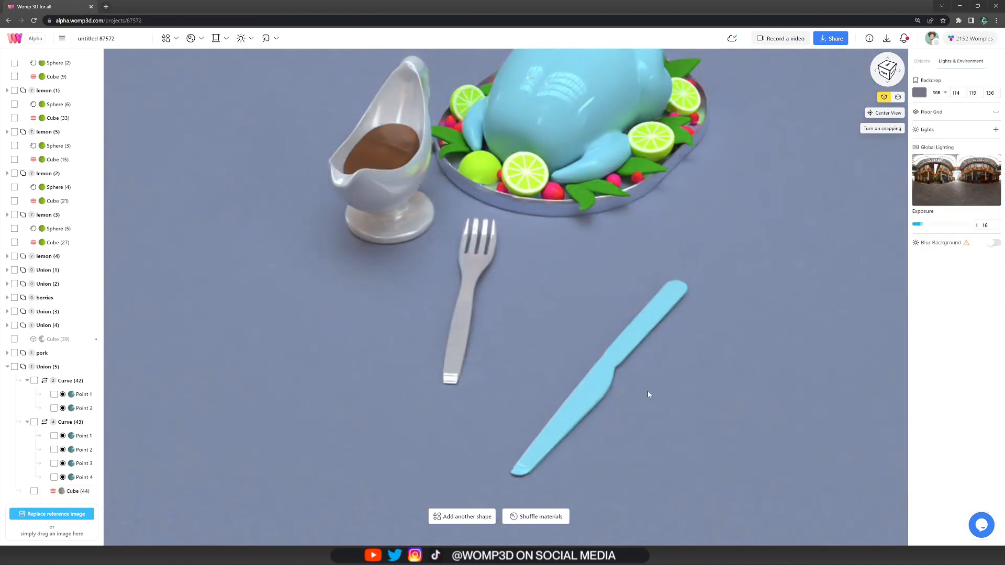
key("Ctrl+v")
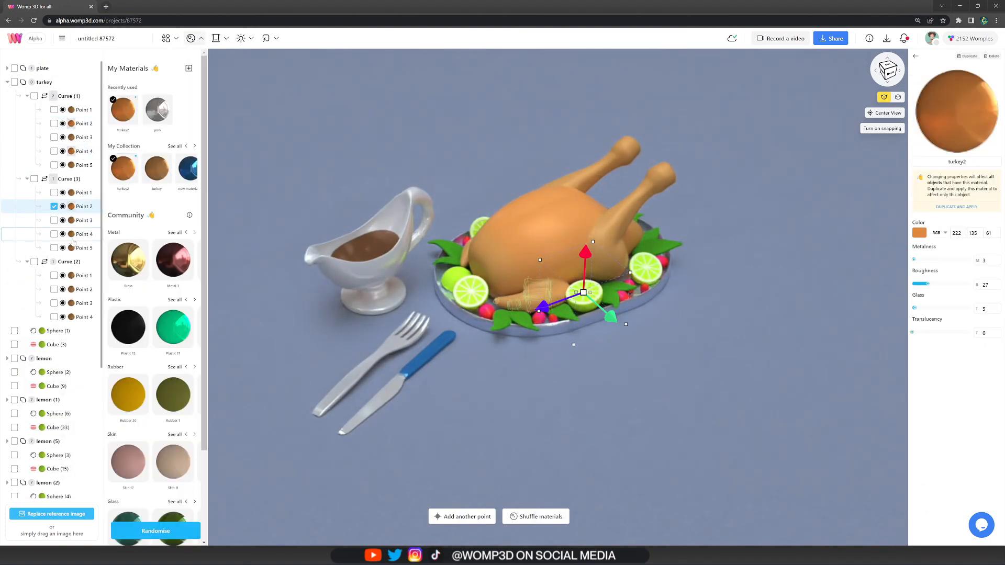
left_click(54, 275)
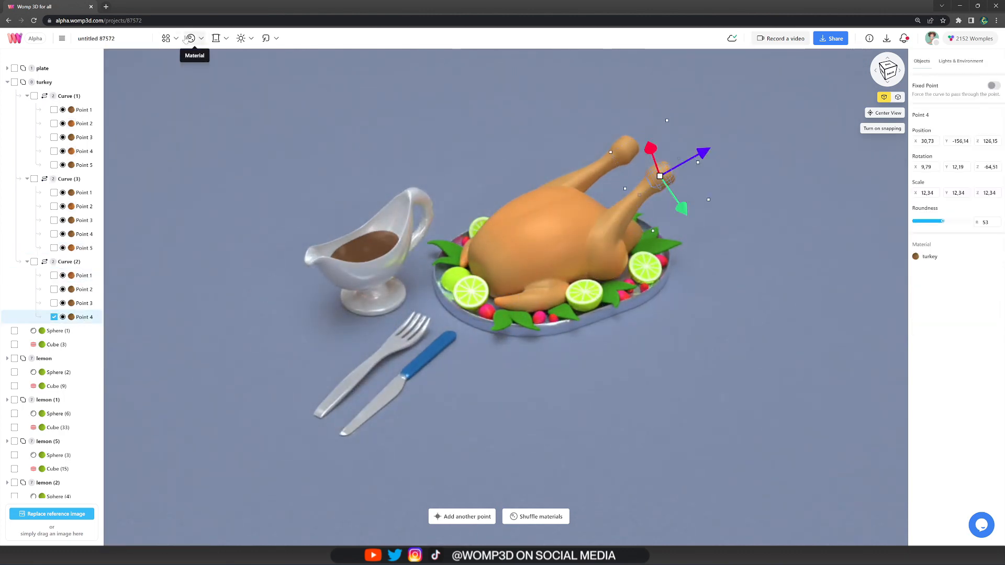
left_click(960, 61)
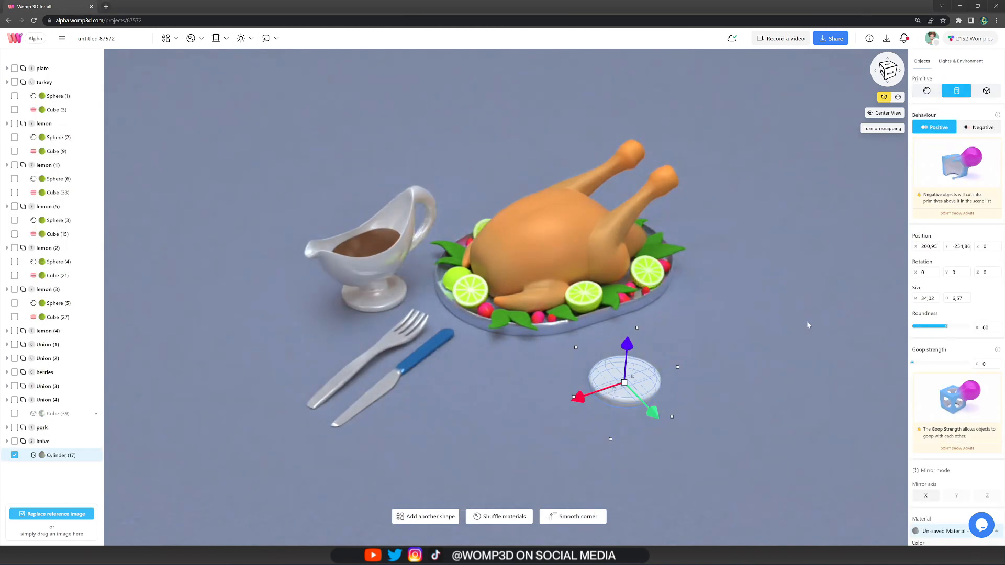
Paste in the wine glass with its red wine and place it beside the turkey platter
key("Ctrl+v")
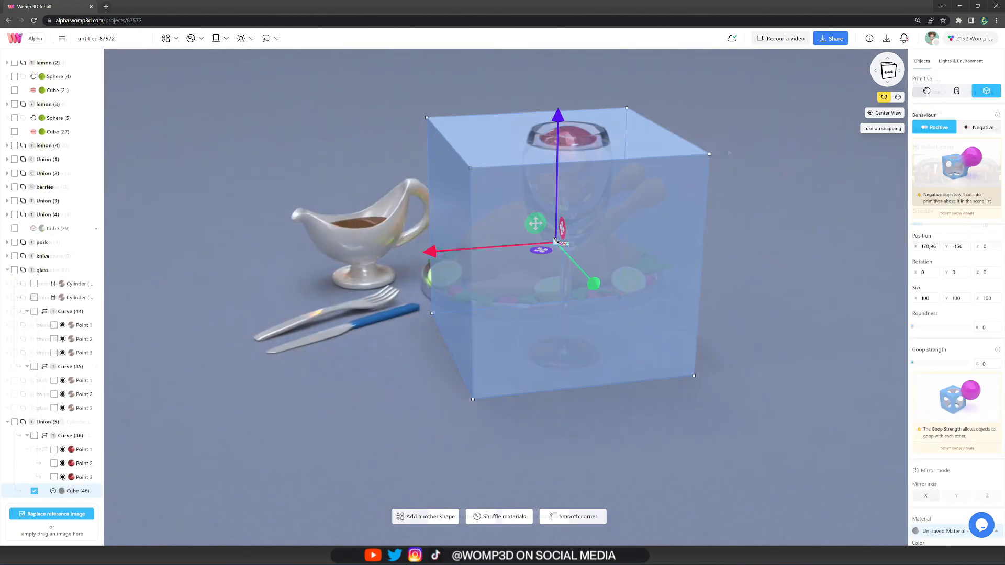
left_click(979, 127)
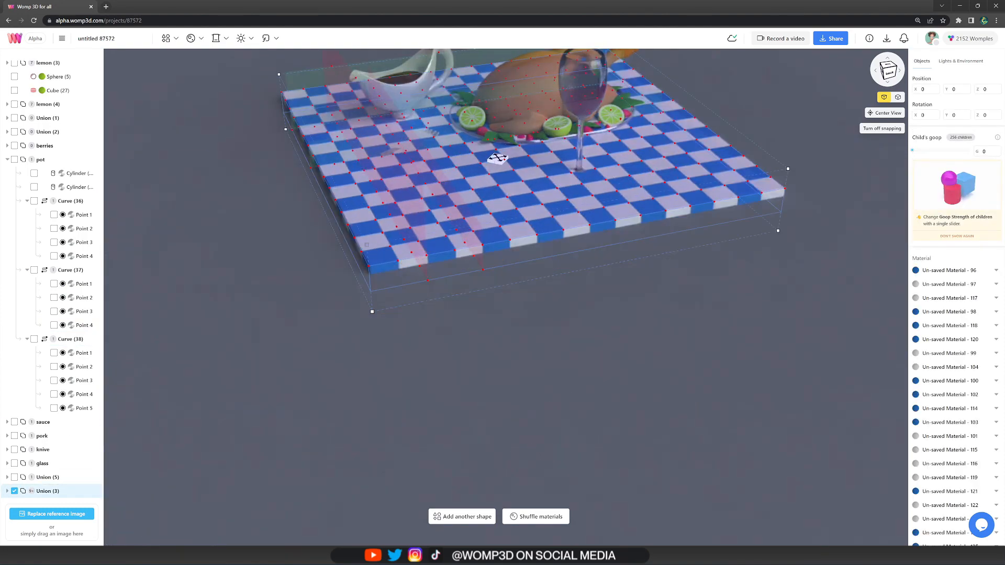
Enable Blur Background for a depth-of-field effect behind the checkered-tablecloth scene
left_click(960, 61)
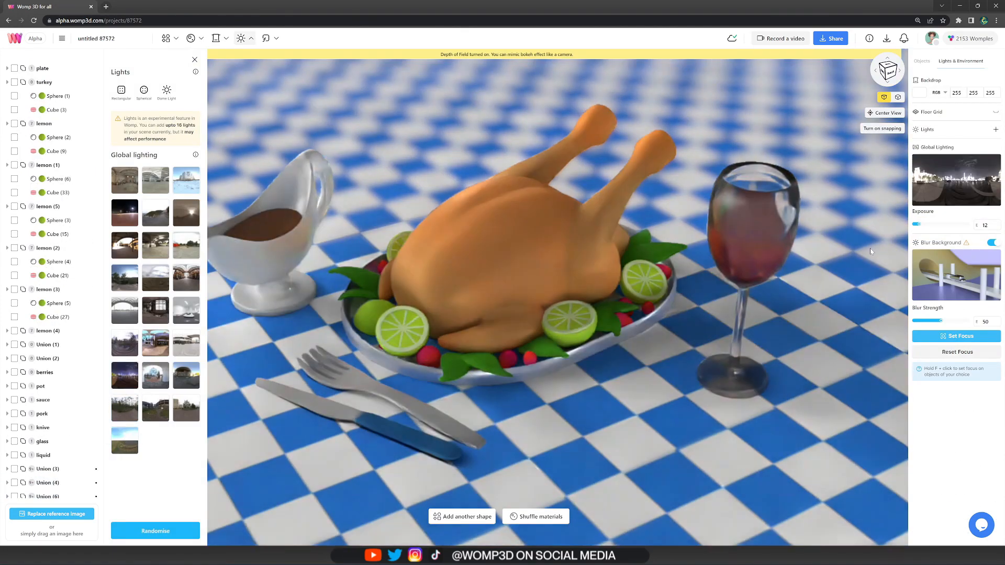